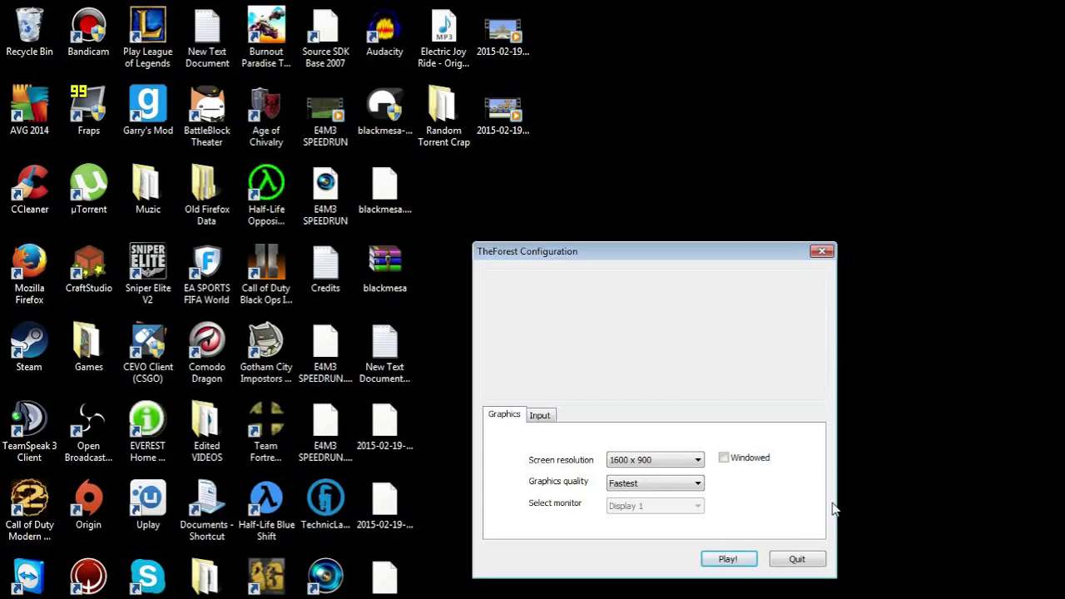
mouse_move(735, 391)
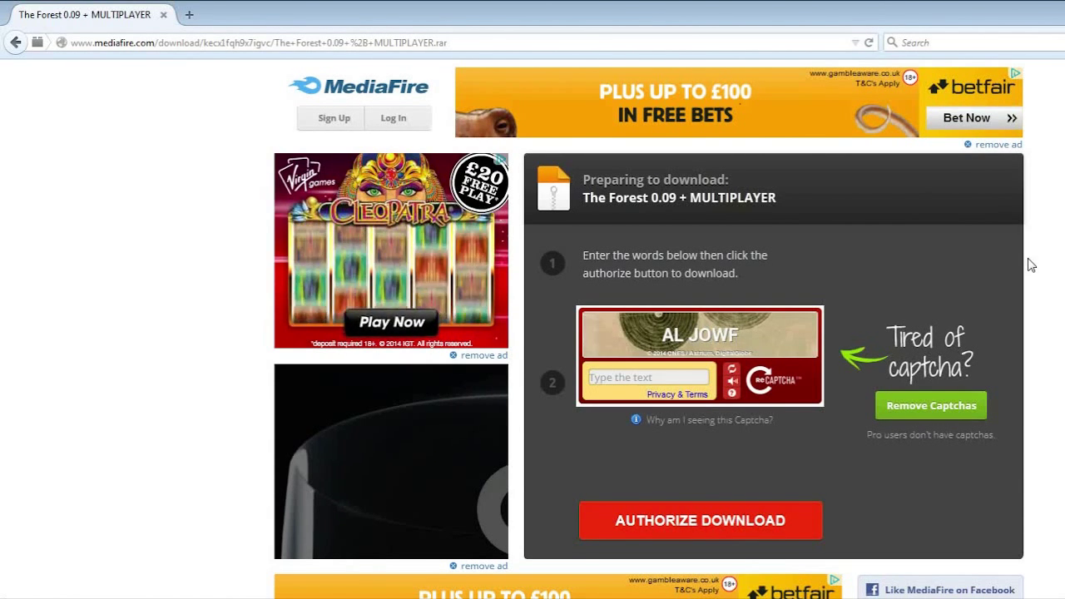
- Answer the captcha with the shown words and authorize the download
click(648, 375)
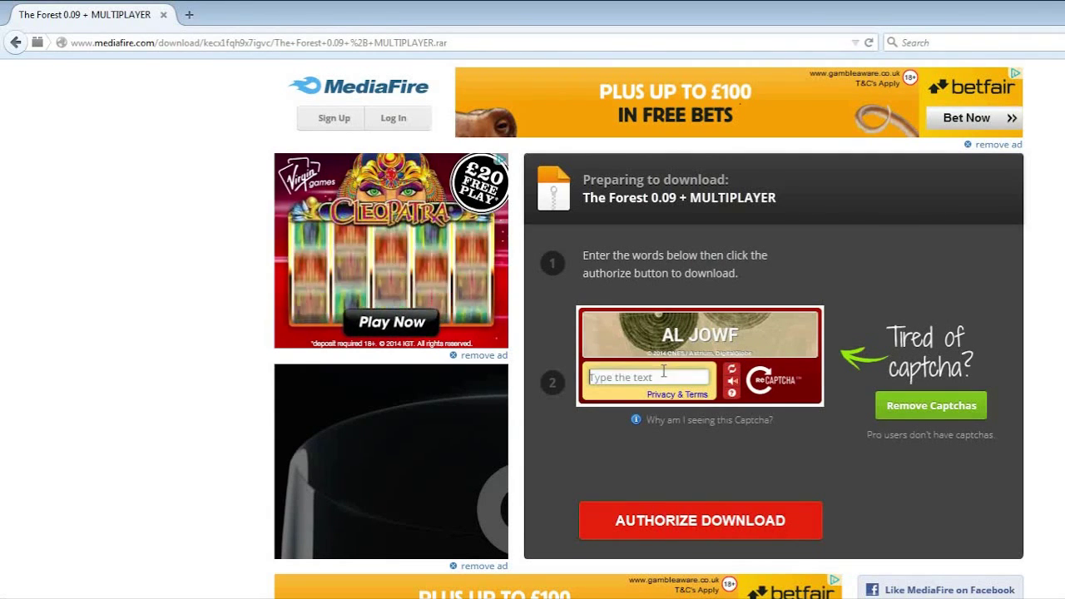
text(A)
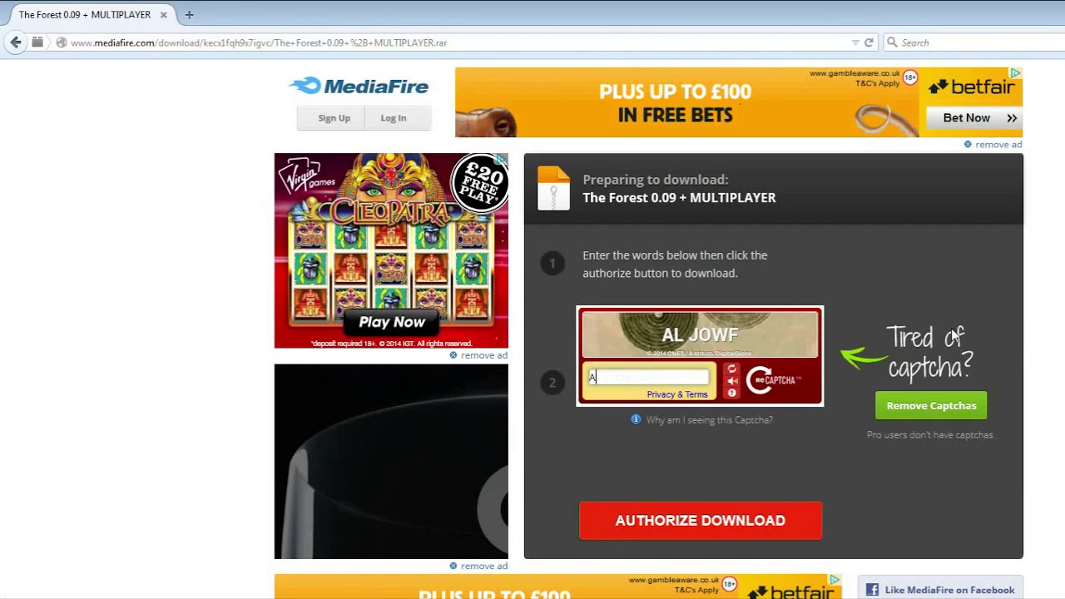
text(L J)
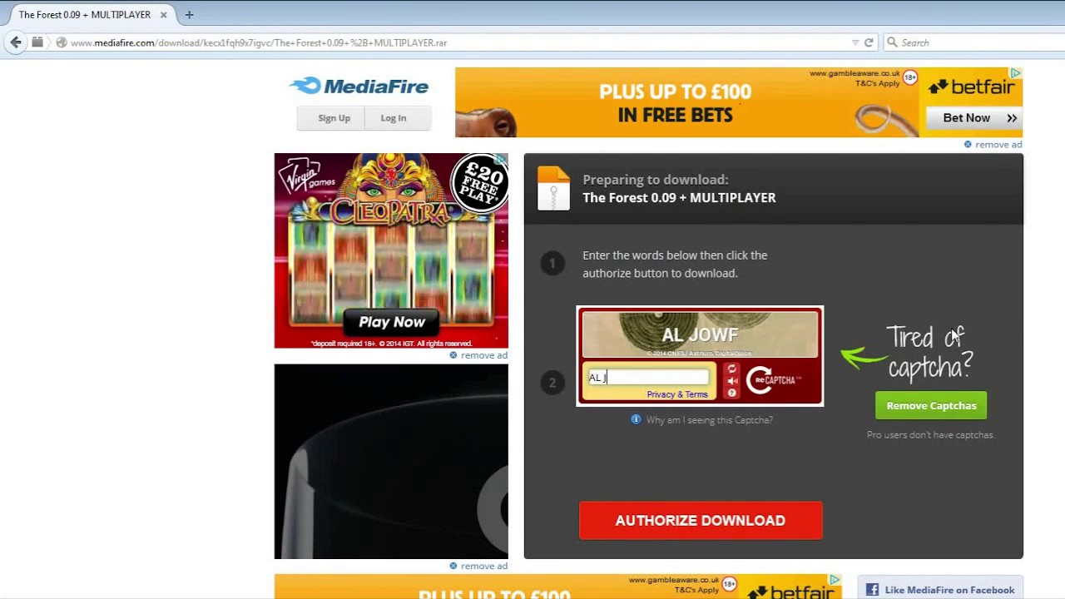
text(OWF)
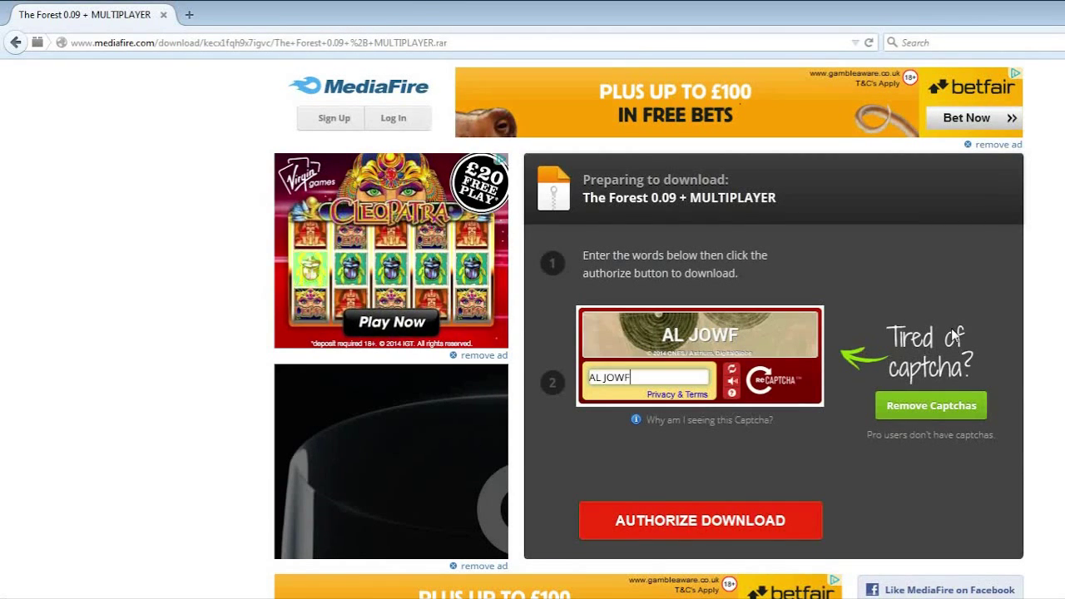
mouse_move(730, 531)
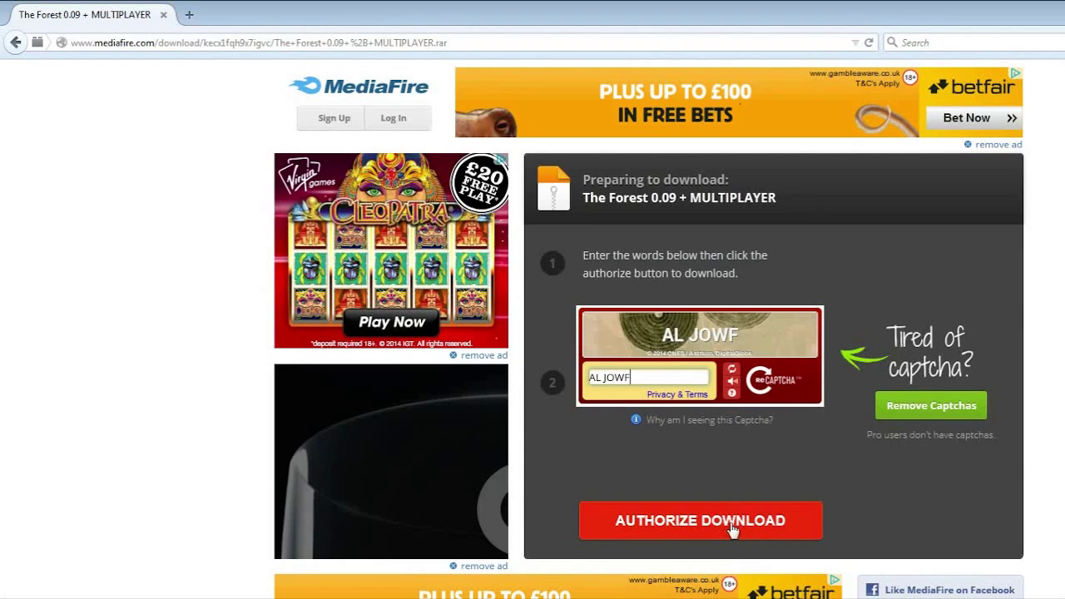
click(699, 519)
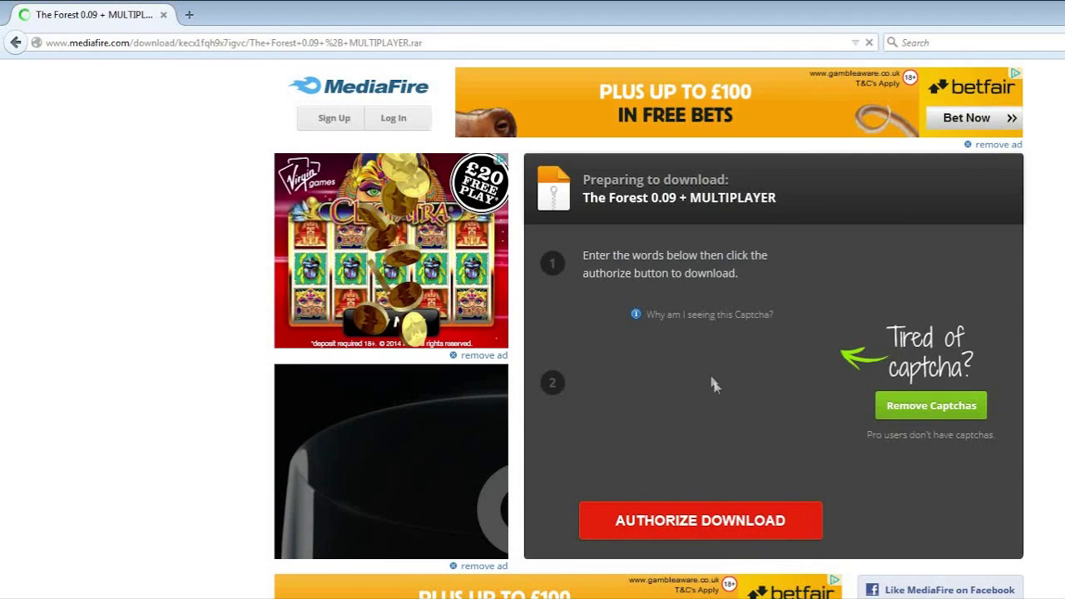
mouse_move(719, 326)
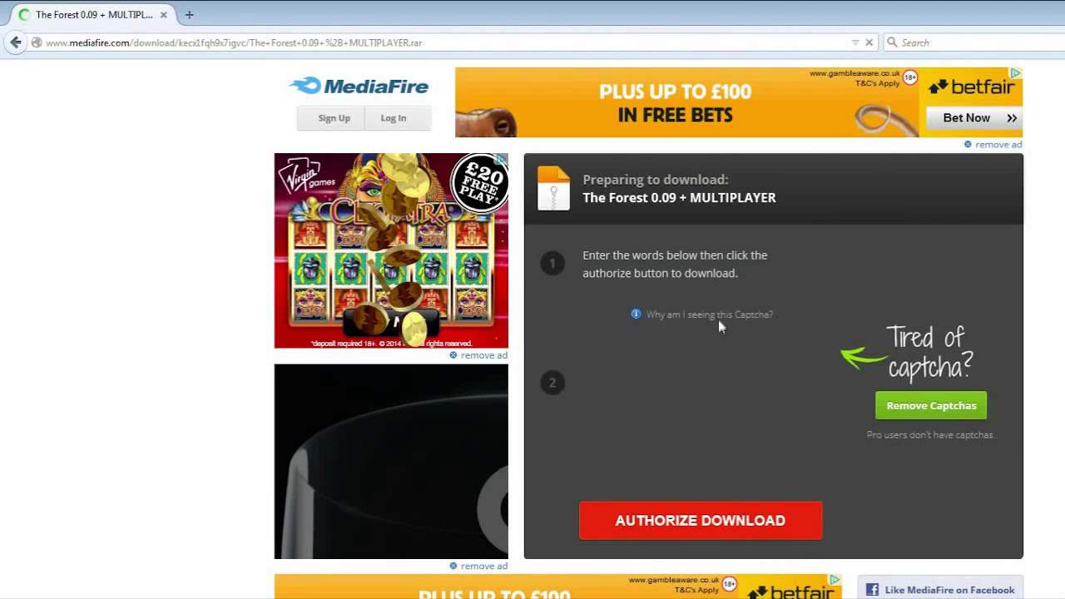
click(699, 520)
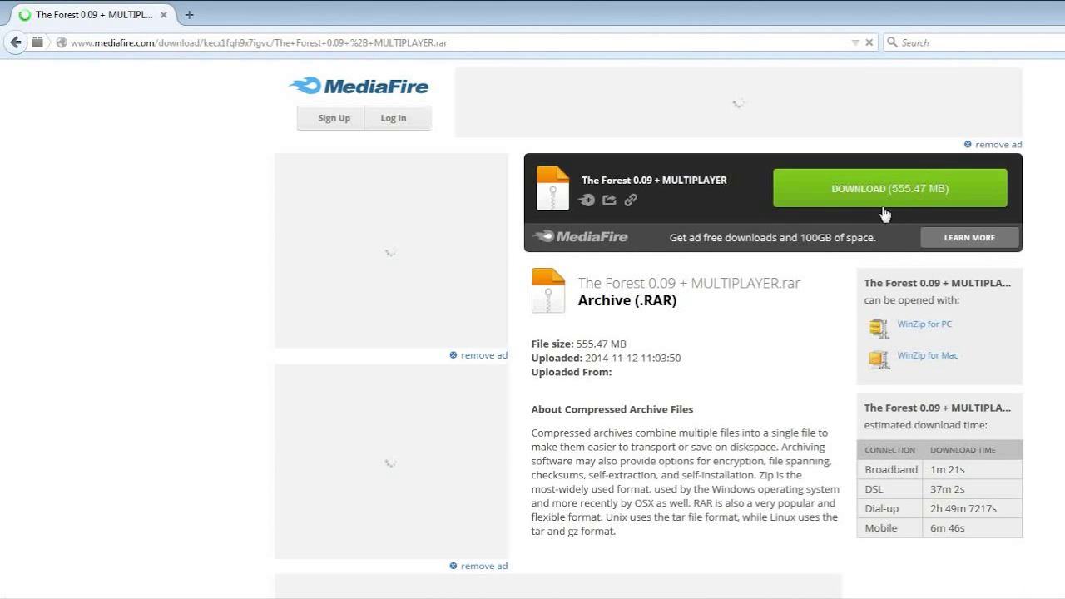
- Download the 555.47 MB archive and launch TheForest.exe from the extracted folder
click(889, 186)
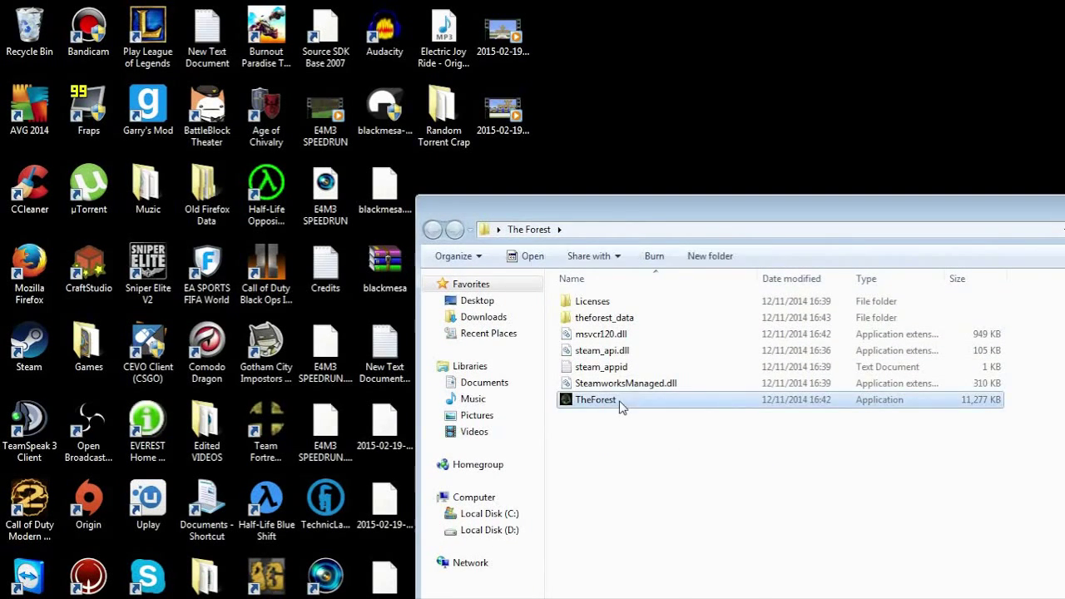
double_click(596, 399)
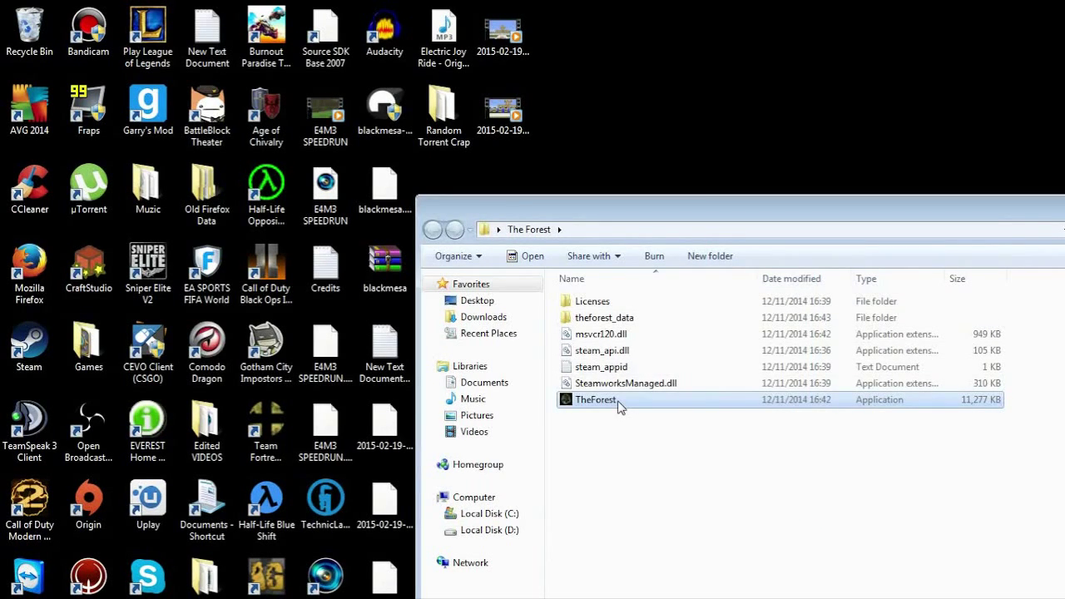
mouse_move(702, 416)
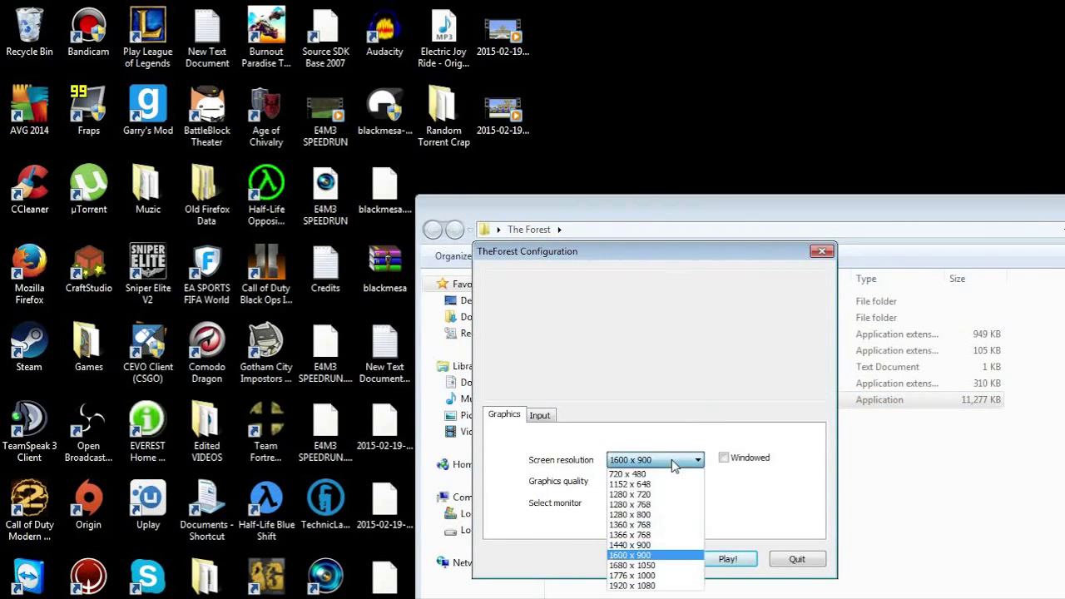
- Keep 1600 x 900 resolution and Fastest quality, then close the configuration dialog
click(629, 556)
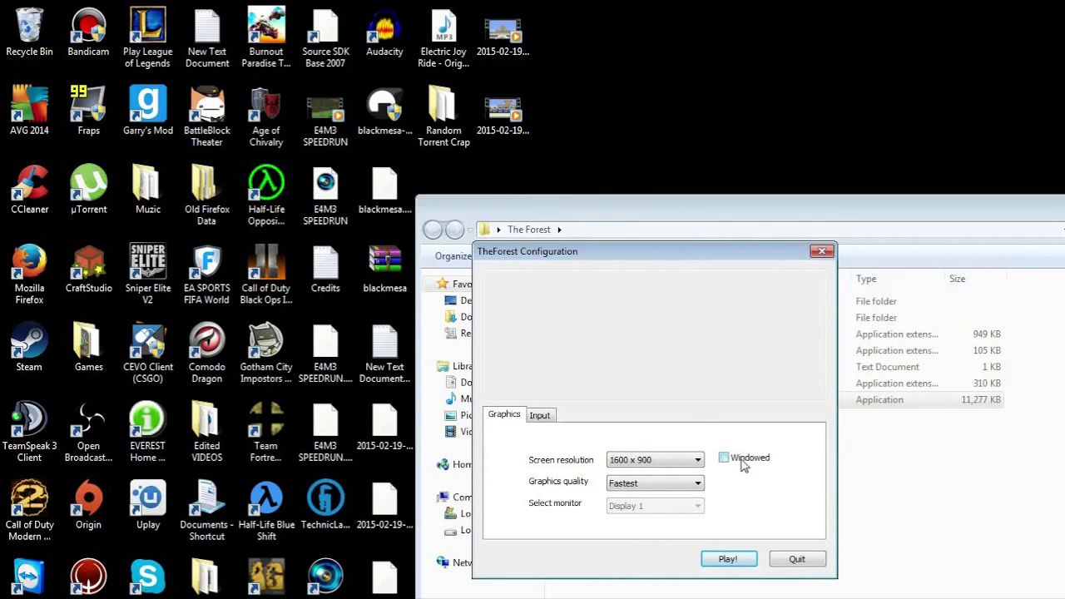
click(655, 482)
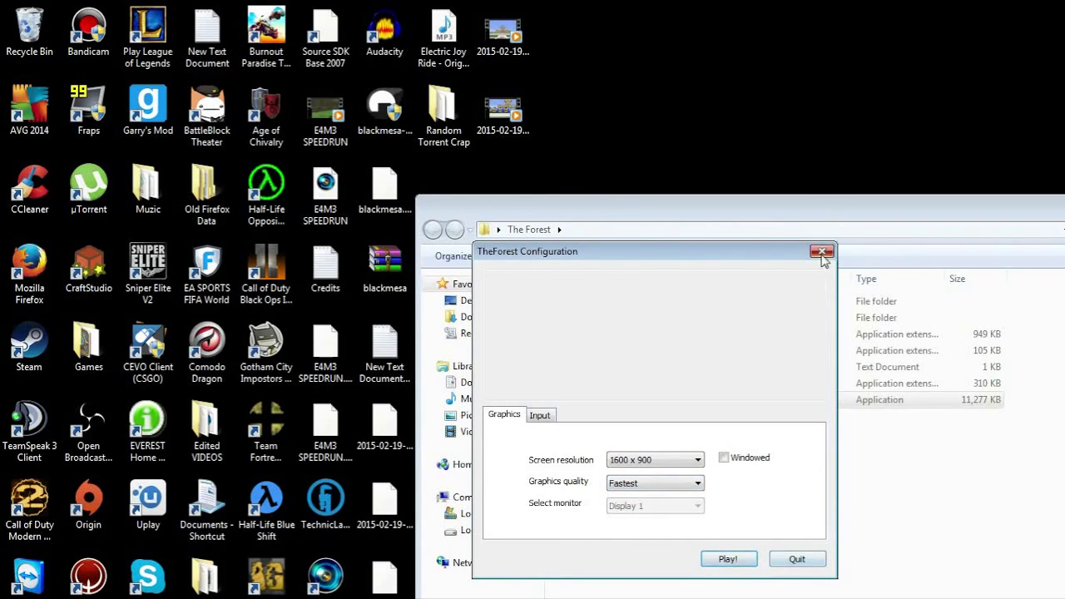
click(822, 251)
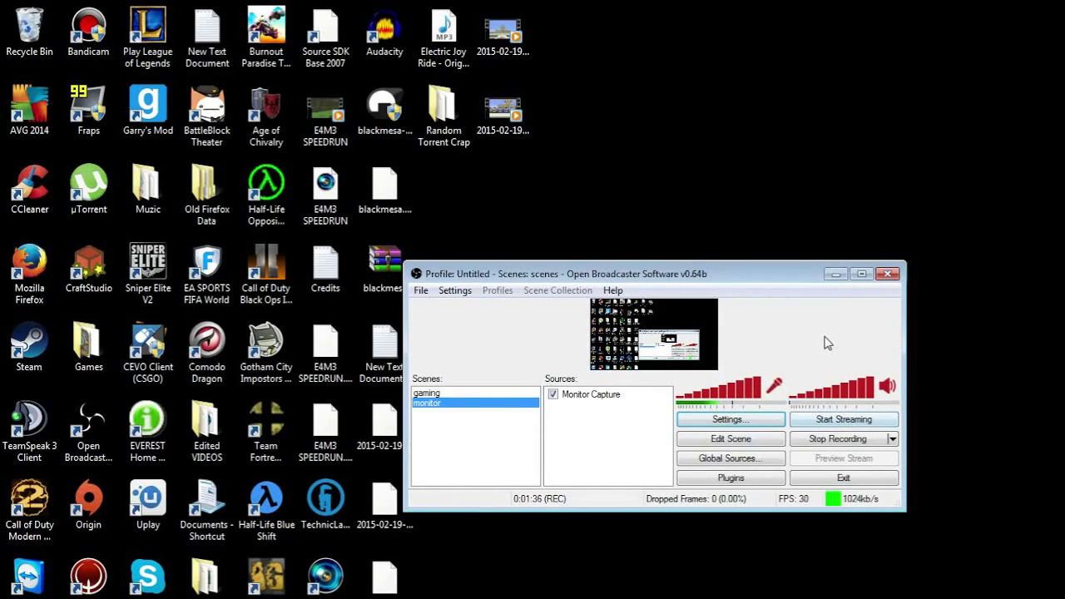
mouse_move(802, 313)
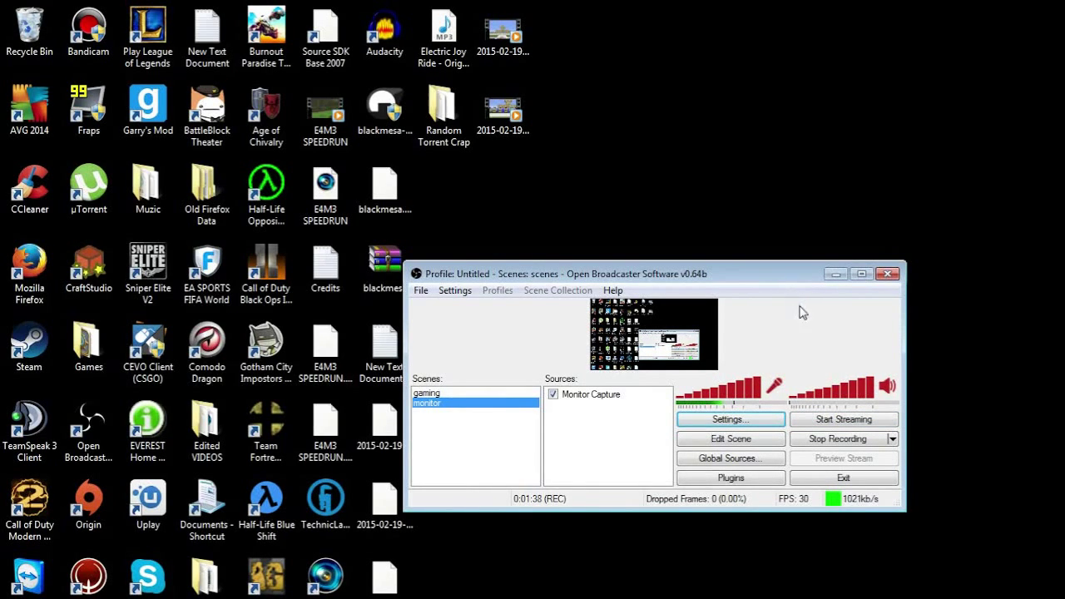